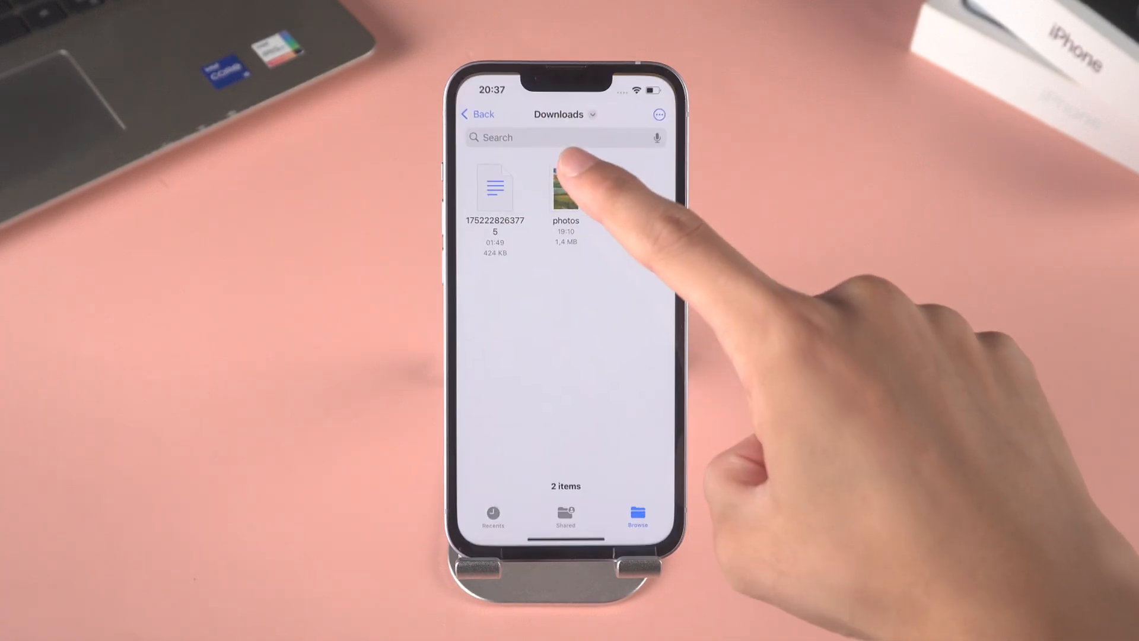
- View the two files in the iPhone's Downloads folder in iOS Files
left_click(565, 191)
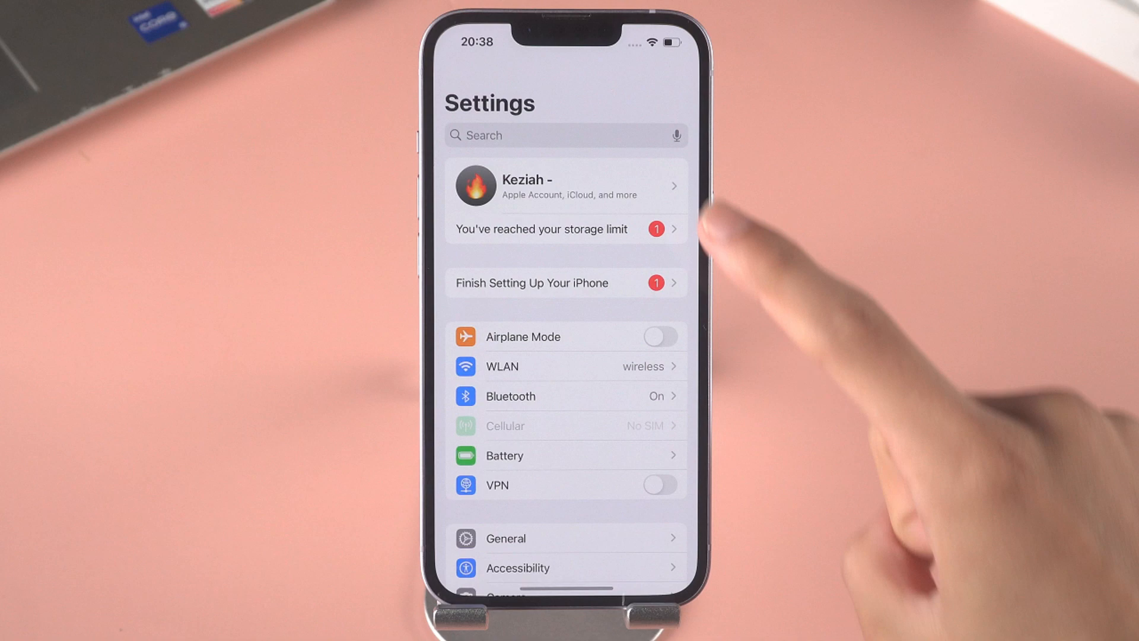
- Open the account's iCloud settings and confirm iCloud Drive 'Sync this iPhone' is on
left_click(566, 185)
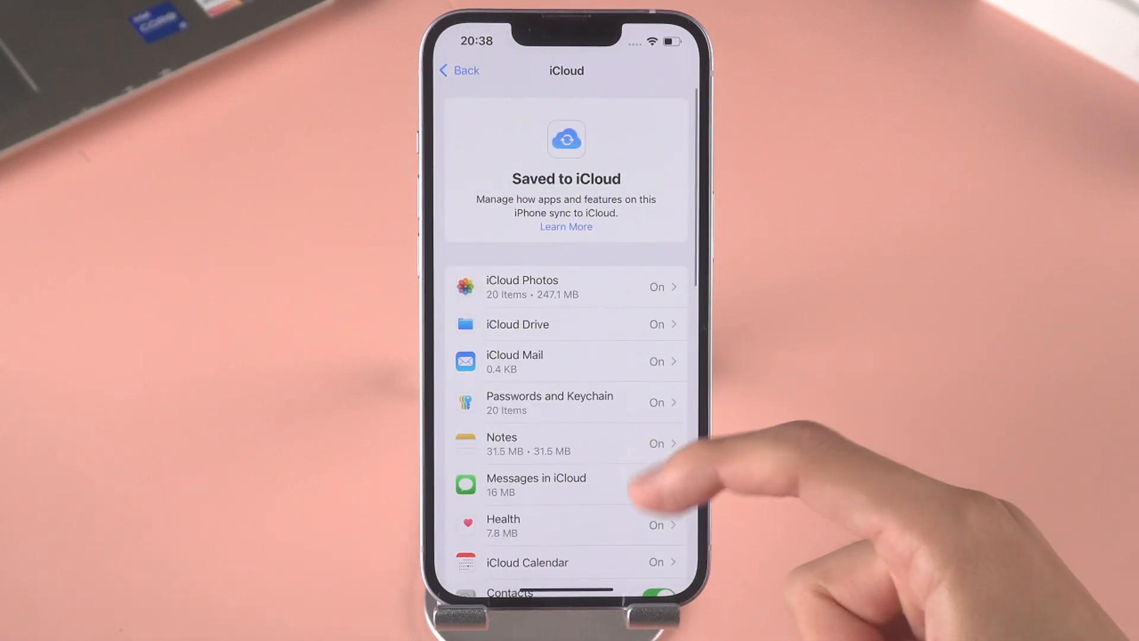
scroll("down", 3)
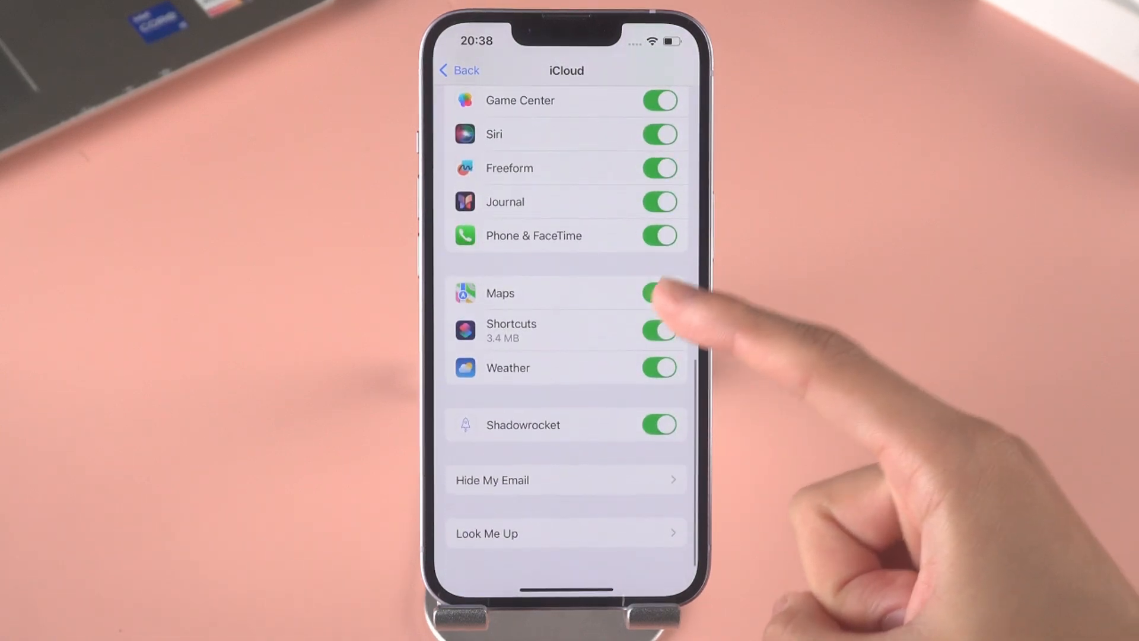
scroll("down", 3)
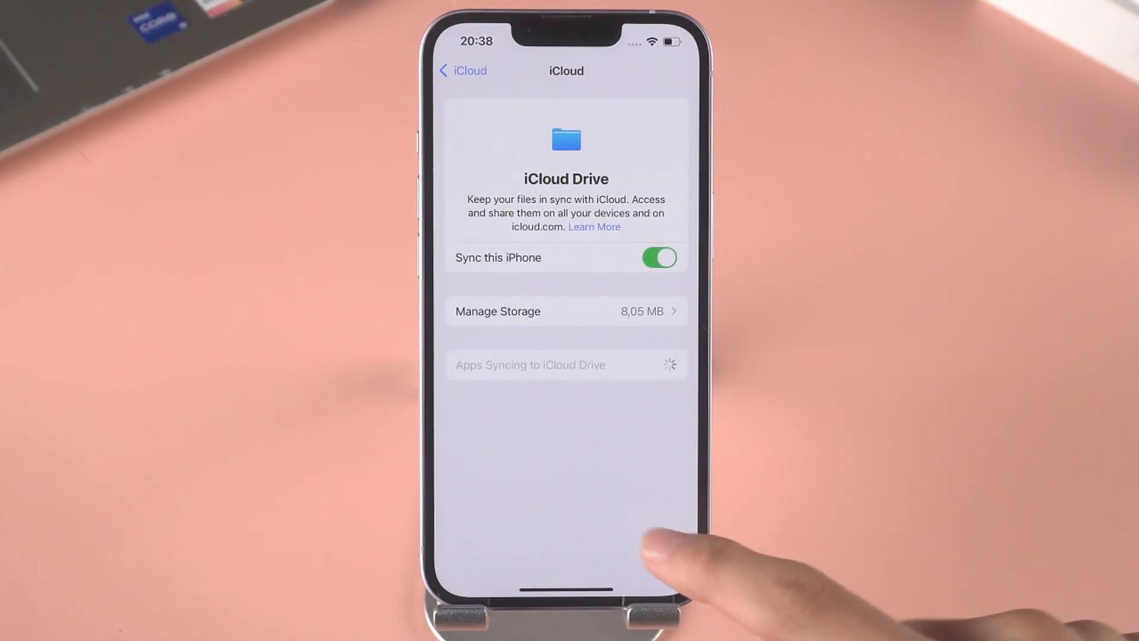
left_click(459, 71)
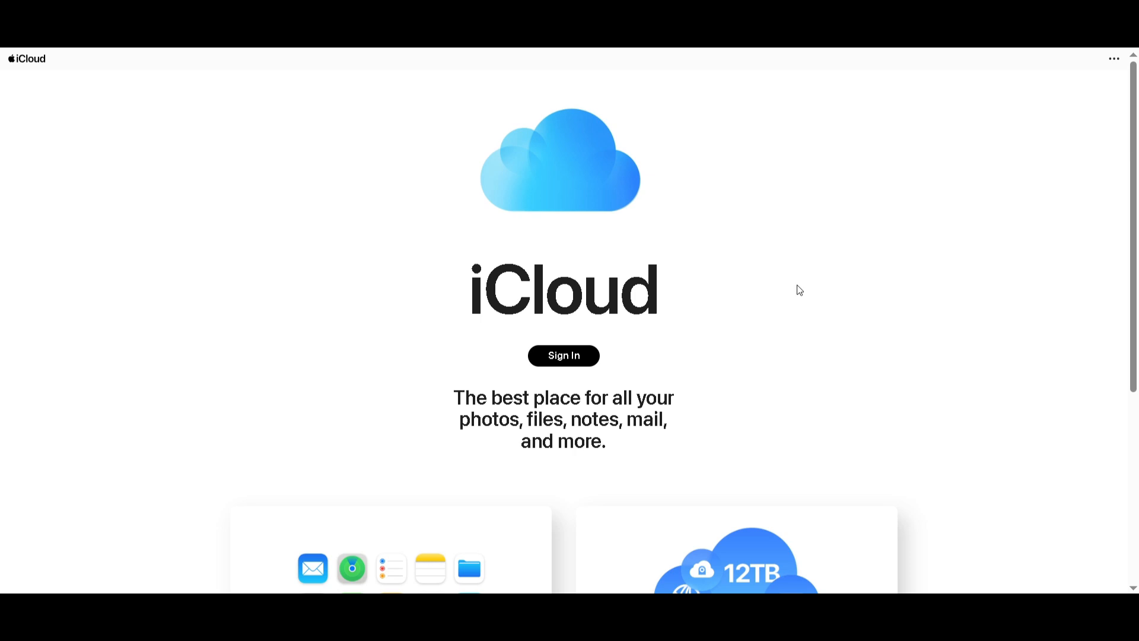
- Sign in to iCloud.com and open the Photos library
left_click(563, 356)
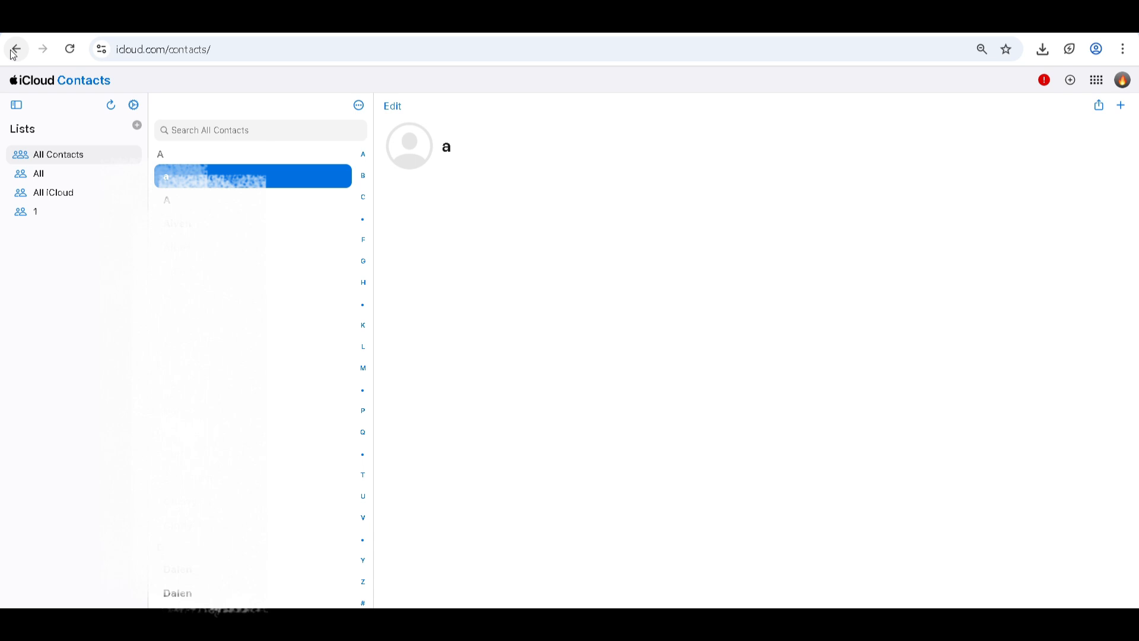
left_click(16, 49)
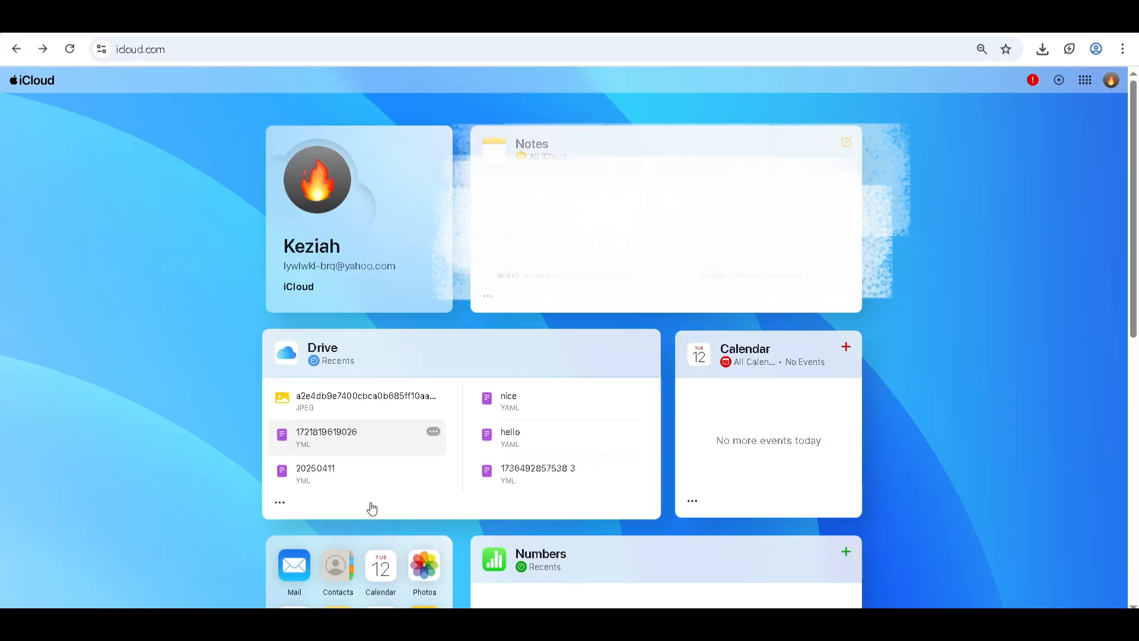
left_click(424, 567)
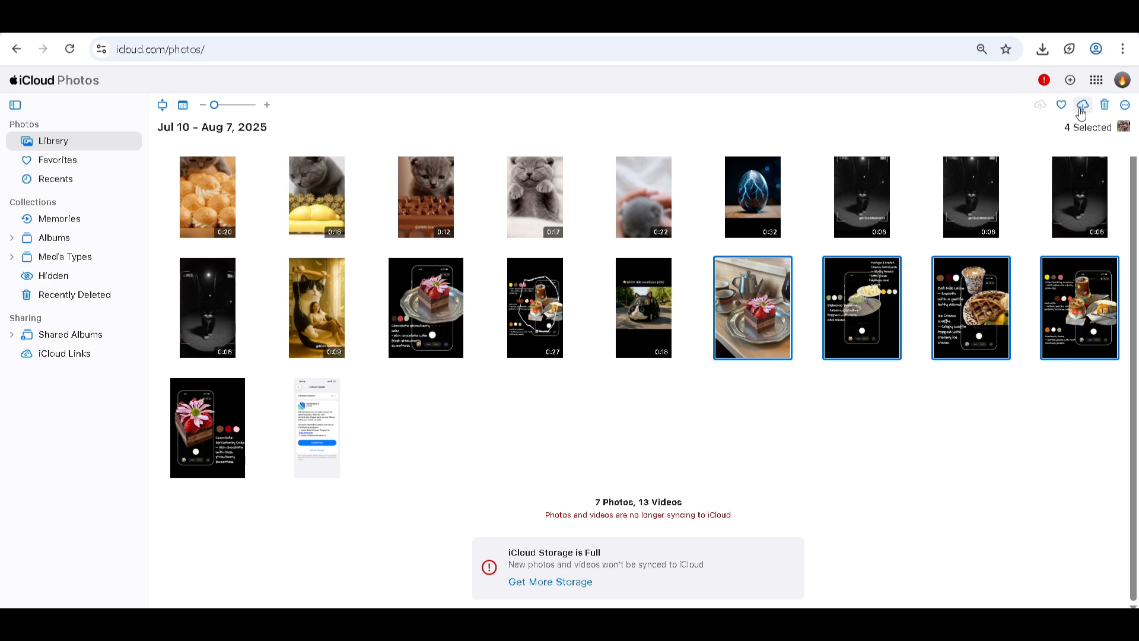
- Download four selected photos as a zip and show it in its folder
left_click(1082, 105)
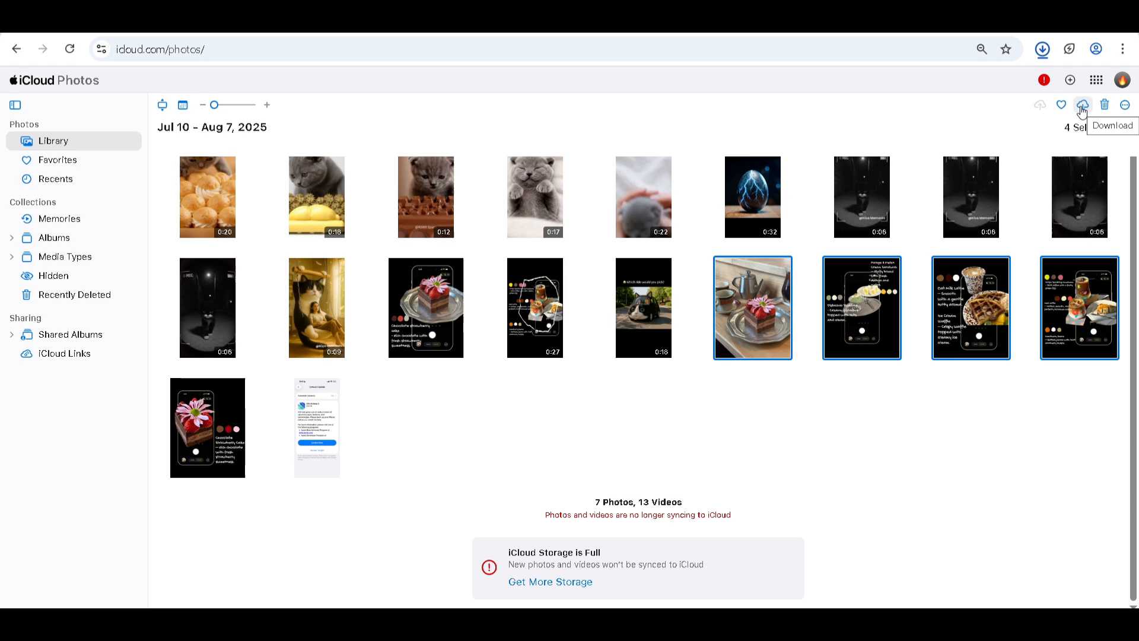
left_click(1082, 105)
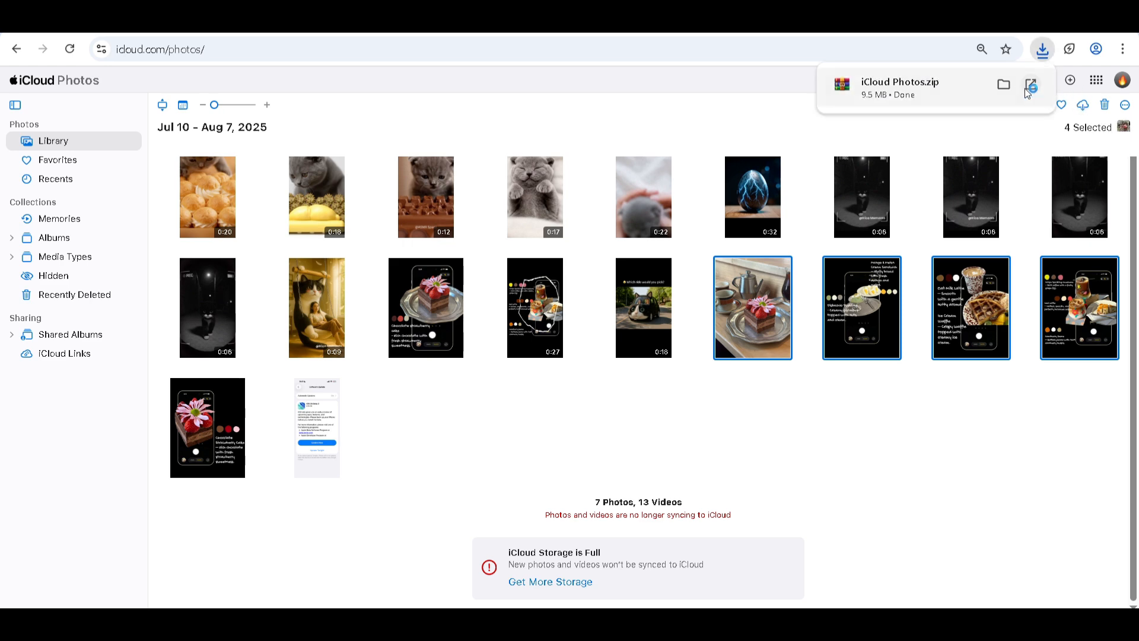
left_click(1031, 85)
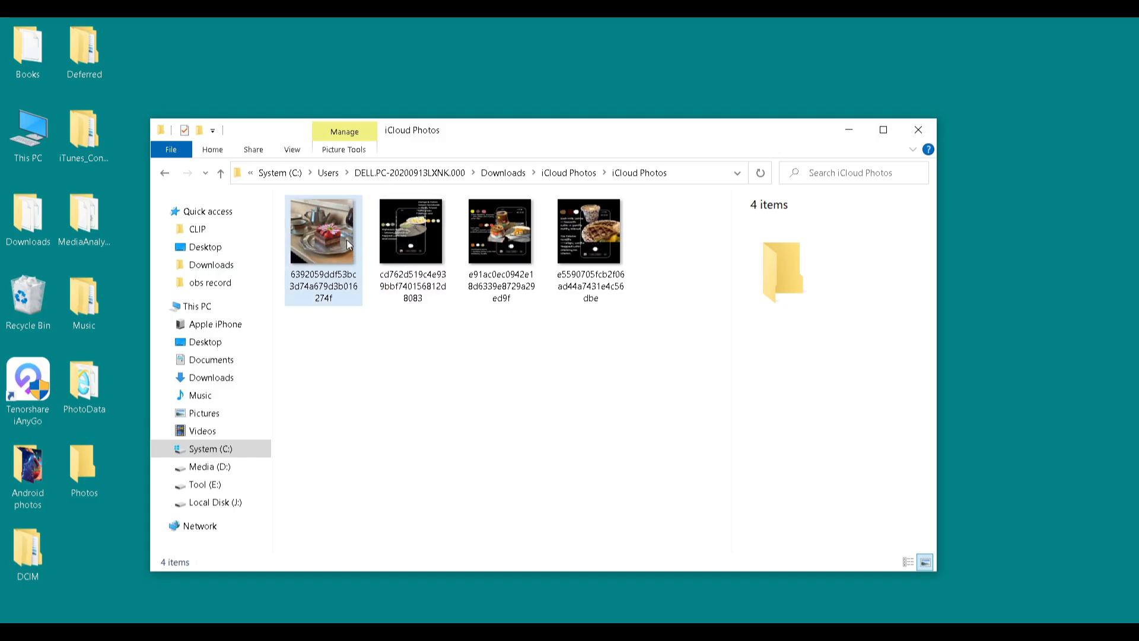
- Open the cake photo from the iCloud Photos folder and view the next picture
double_click(323, 230)
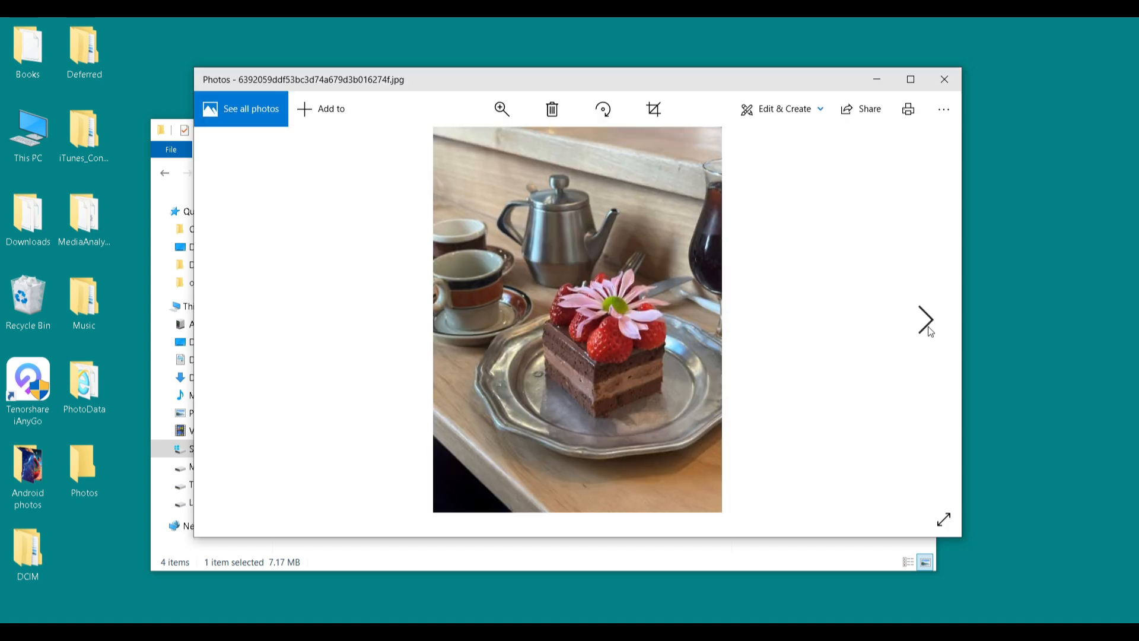
left_click(926, 320)
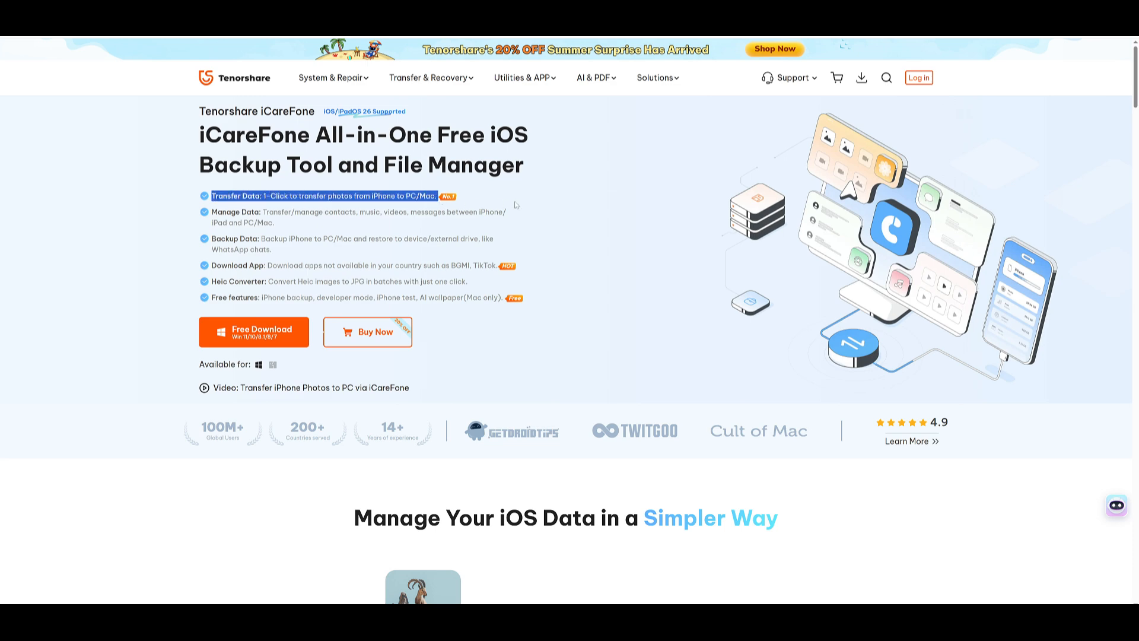
scroll("down", 3)
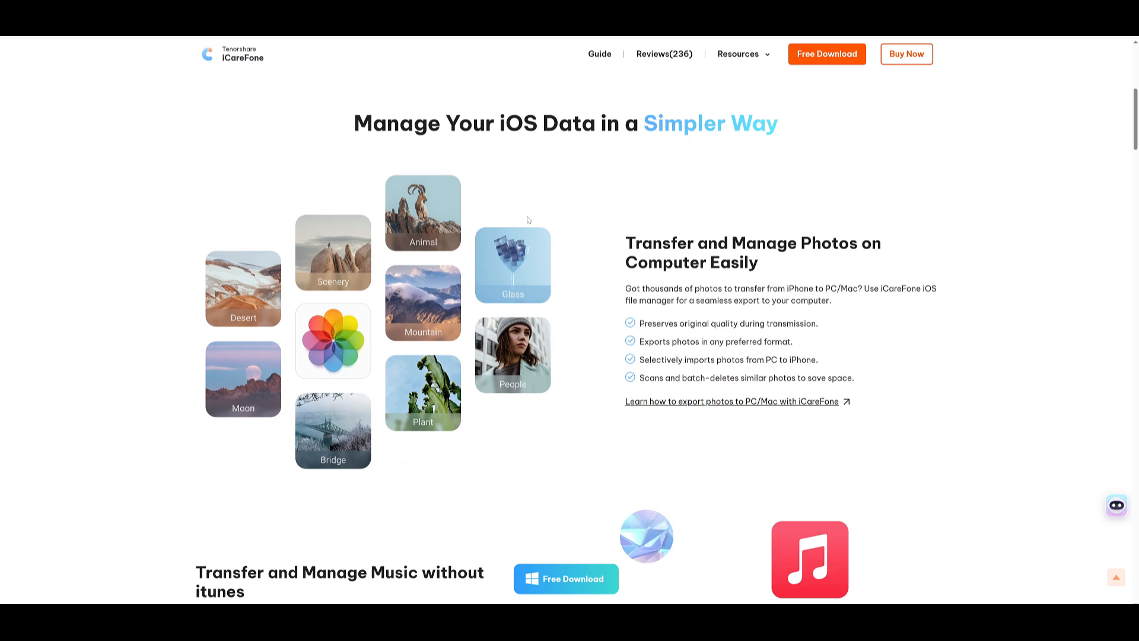
scroll("down", 3)
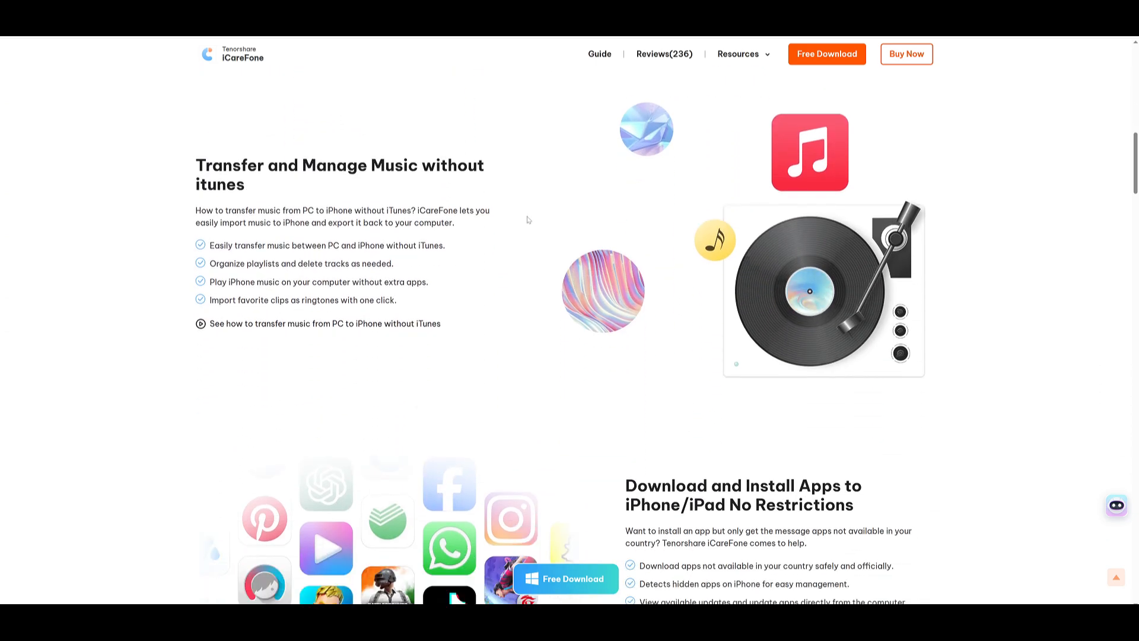
scroll("down", 3)
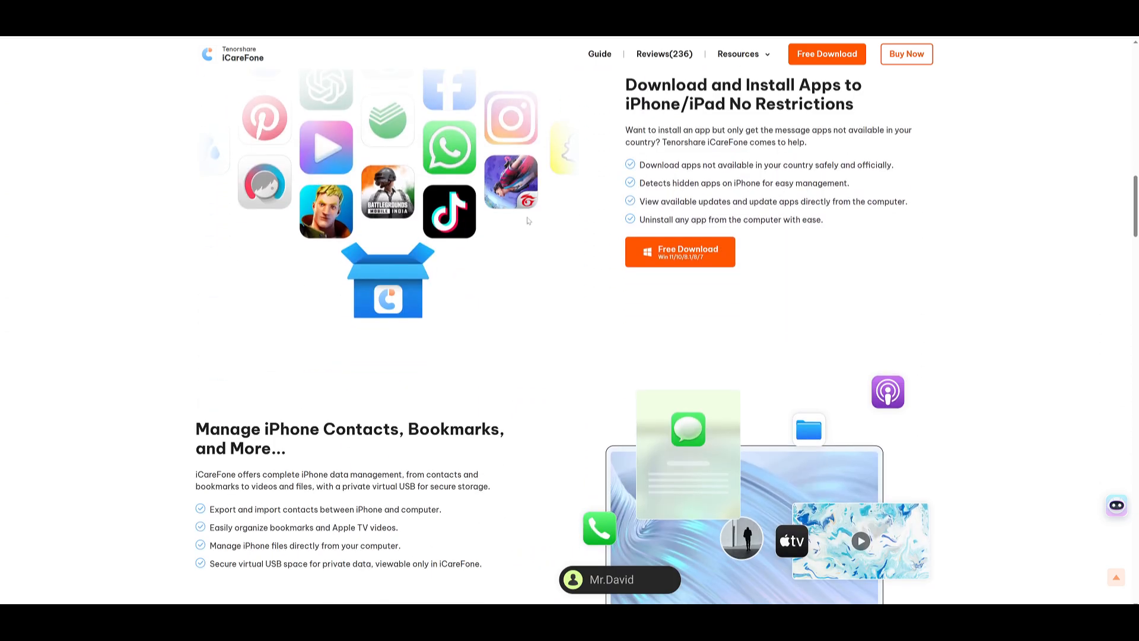
scroll("down", 3)
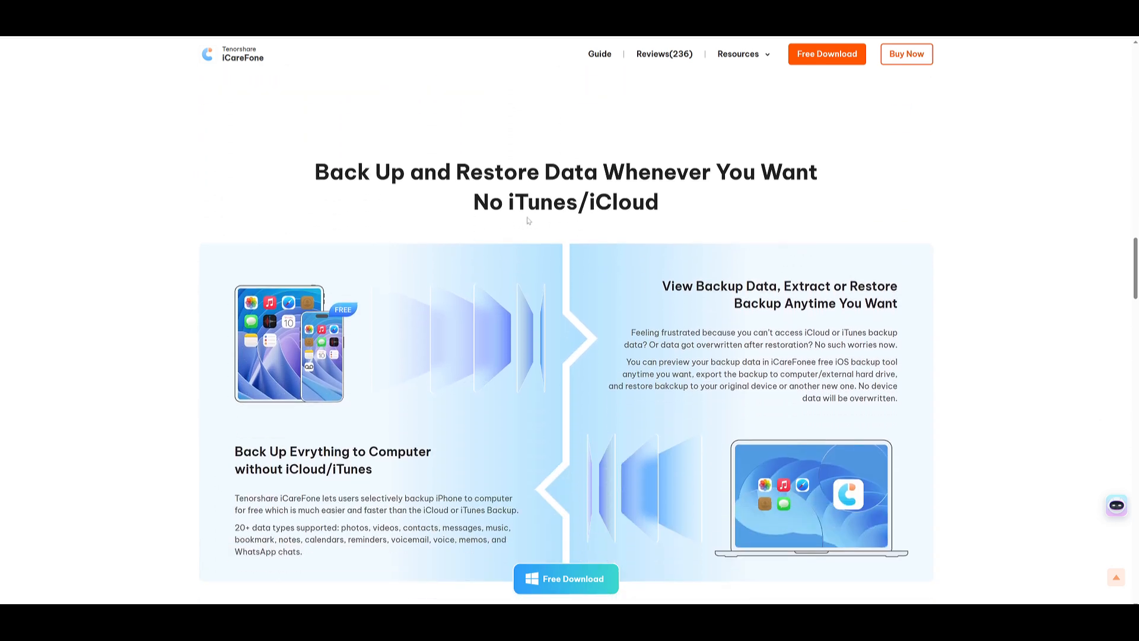
scroll("down", 3)
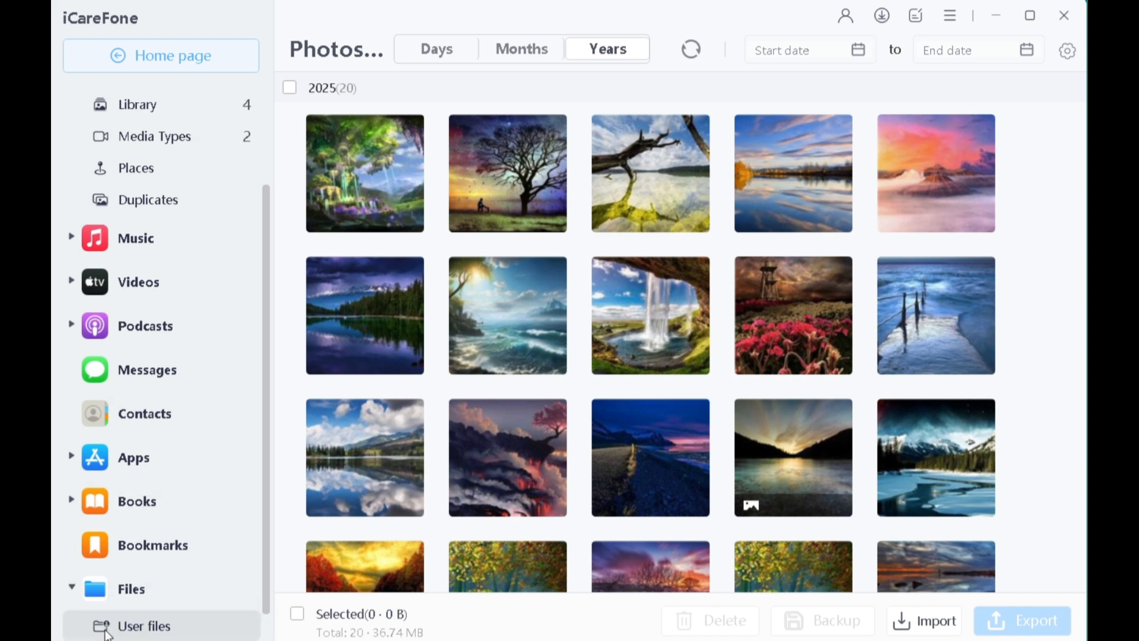
- Show the iPhone's user files, select all nine folders, and start exporting
left_click(143, 625)
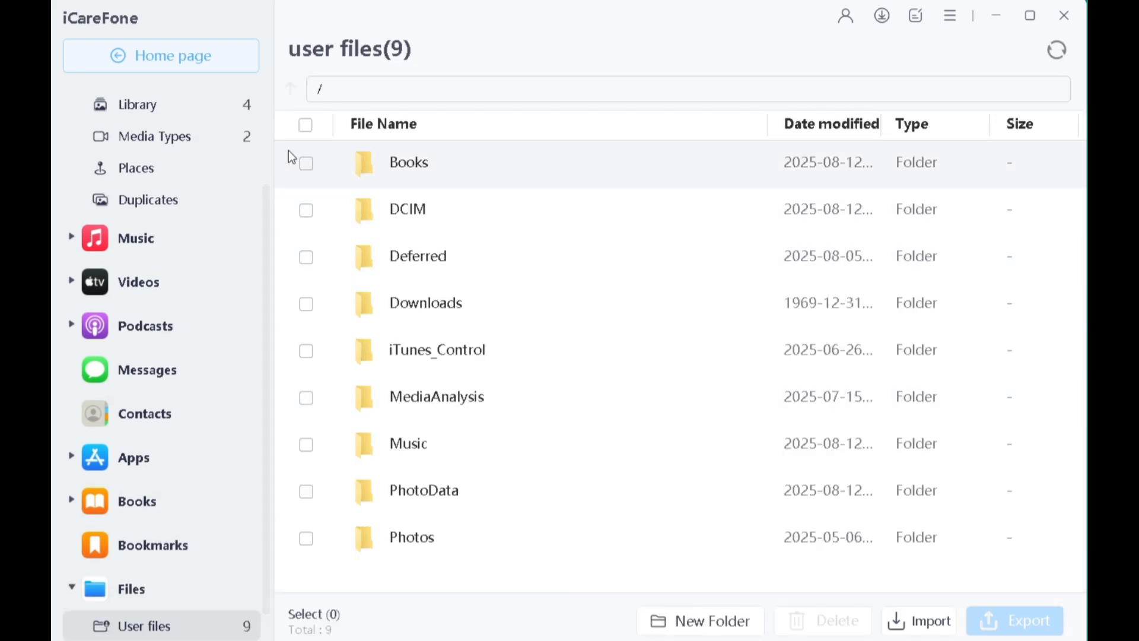
left_click(305, 124)
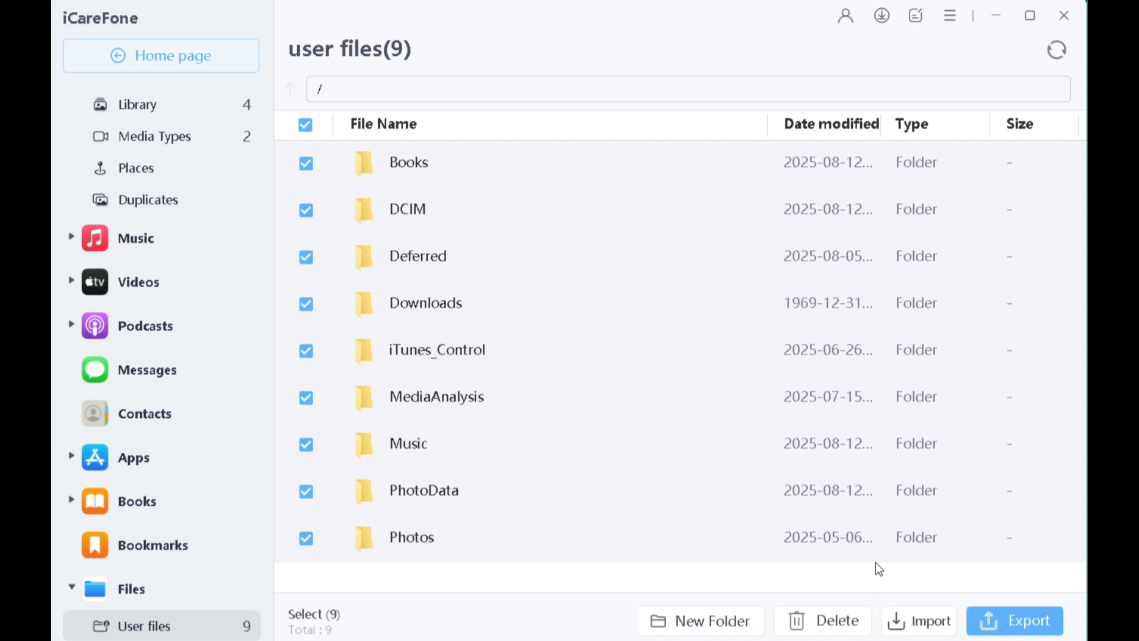
left_click(1015, 620)
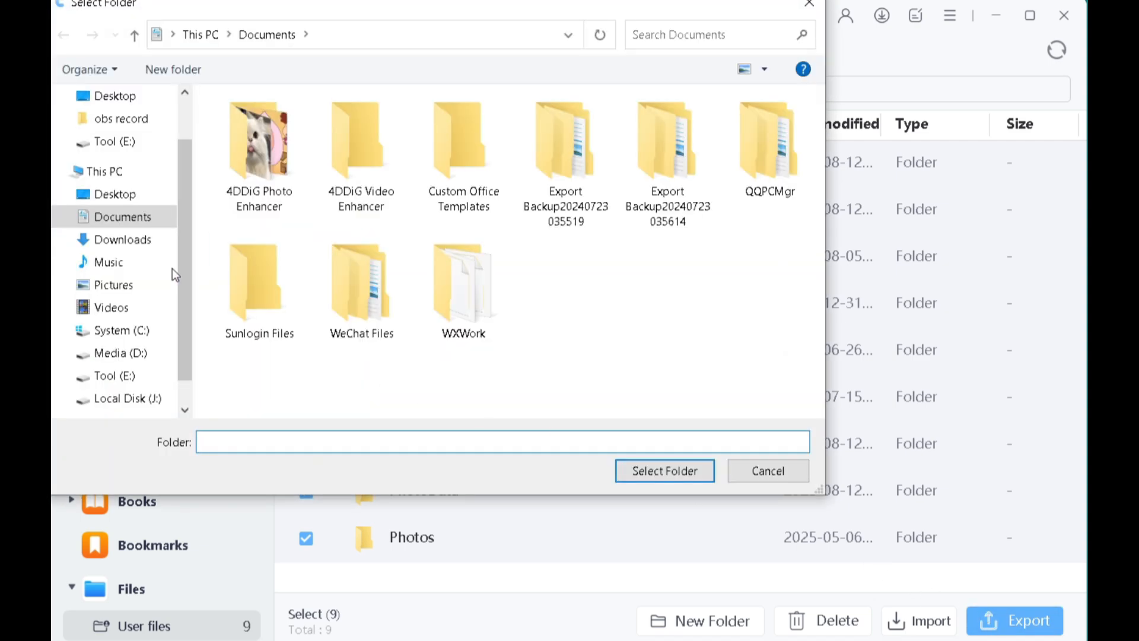
- Export the folders to the Desktop and open the resulting folder
left_click(114, 194)
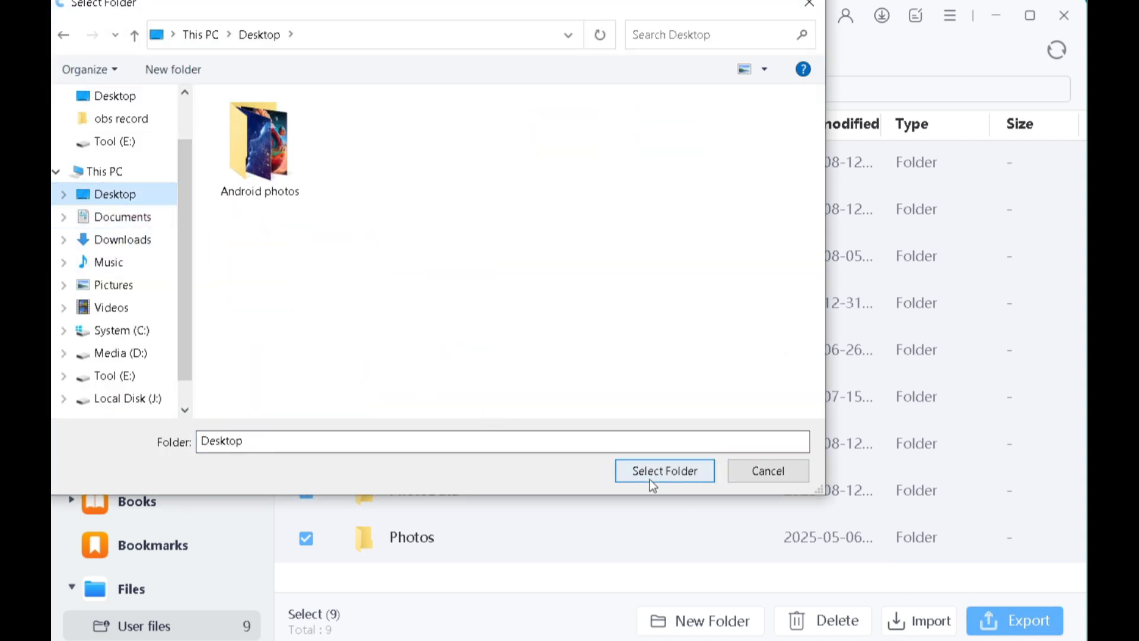
left_click(663, 470)
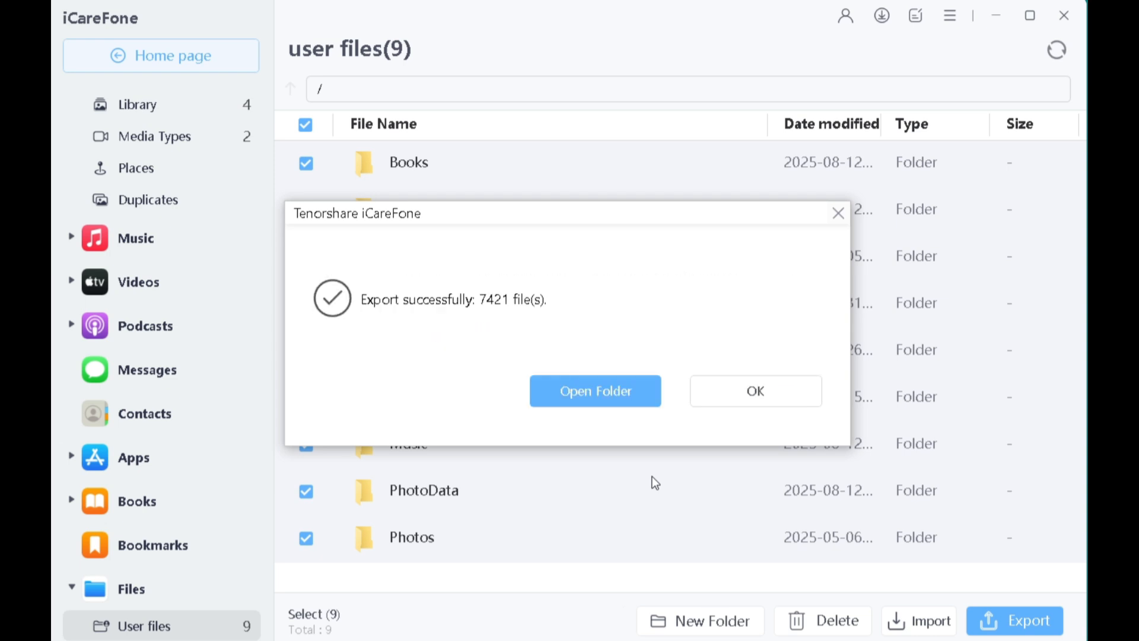
left_click(595, 391)
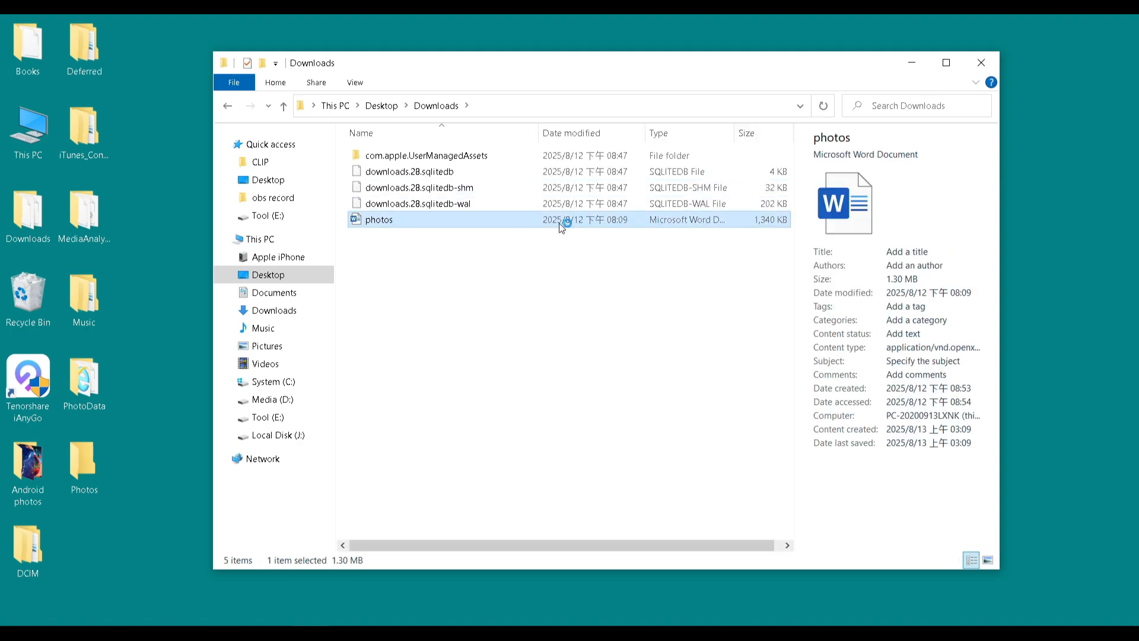
- Open the 'photos' document from Desktop > Downloads in Word and scroll through it
double_click(378, 219)
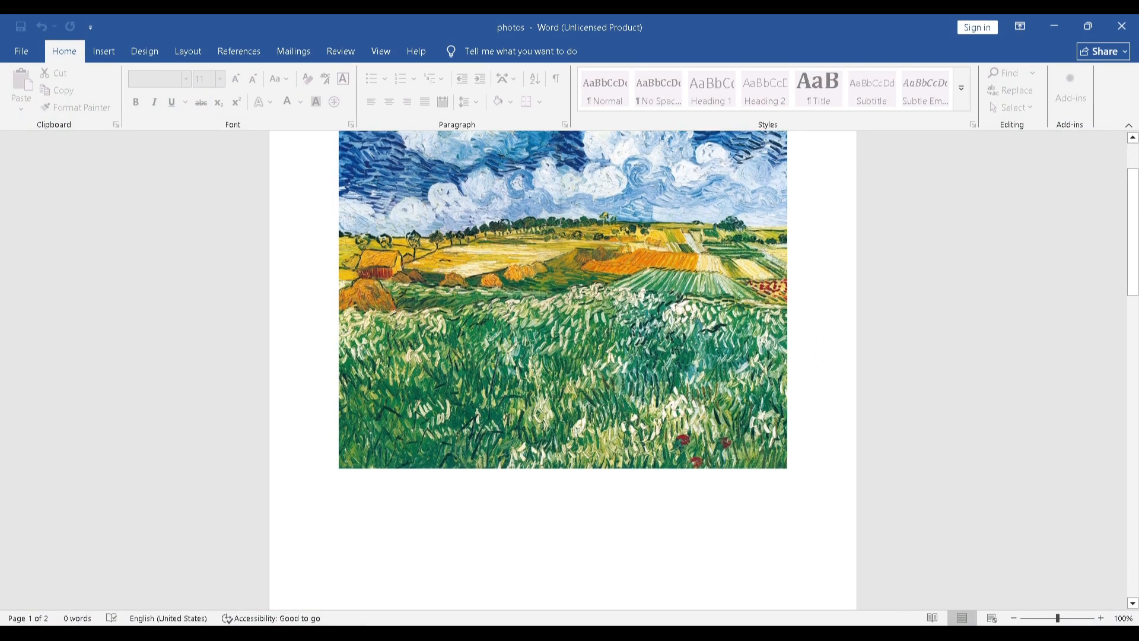
scroll("down", 3)
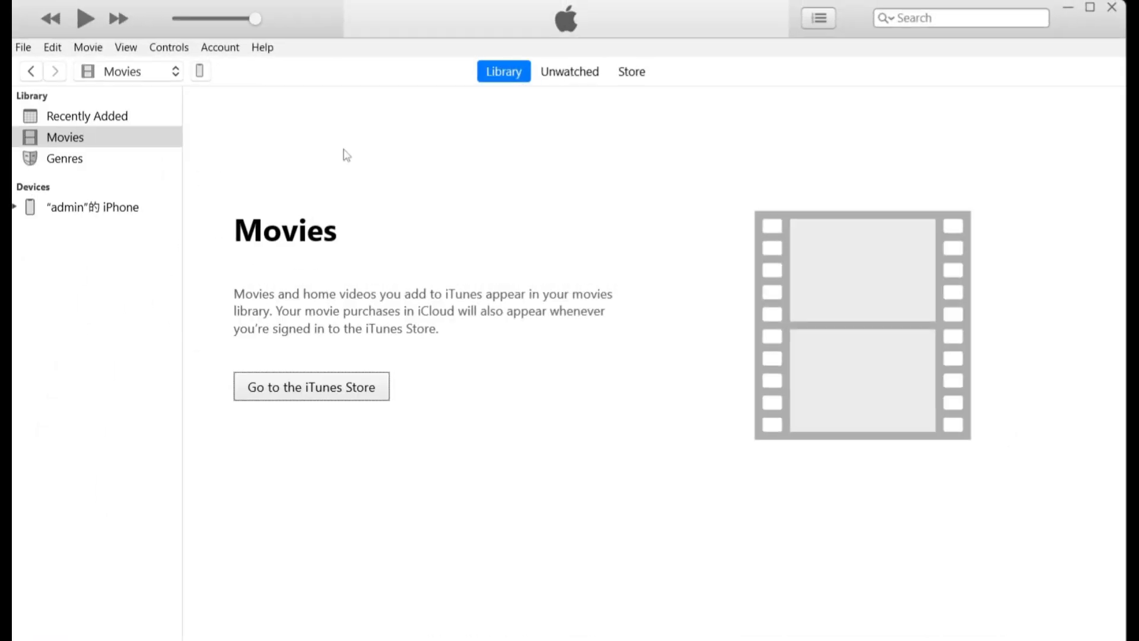
mouse_move(203, 72)
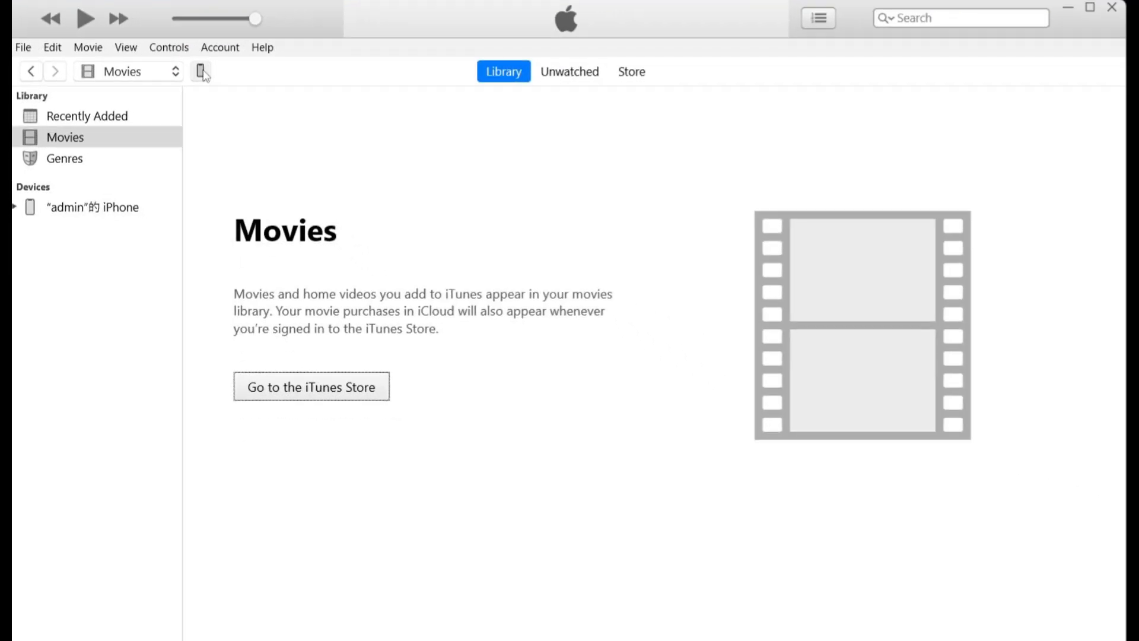
- Open the iPhone's File Sharing, show WPS Office documents, and pick the Tenorshare welcome PDF
left_click(202, 71)
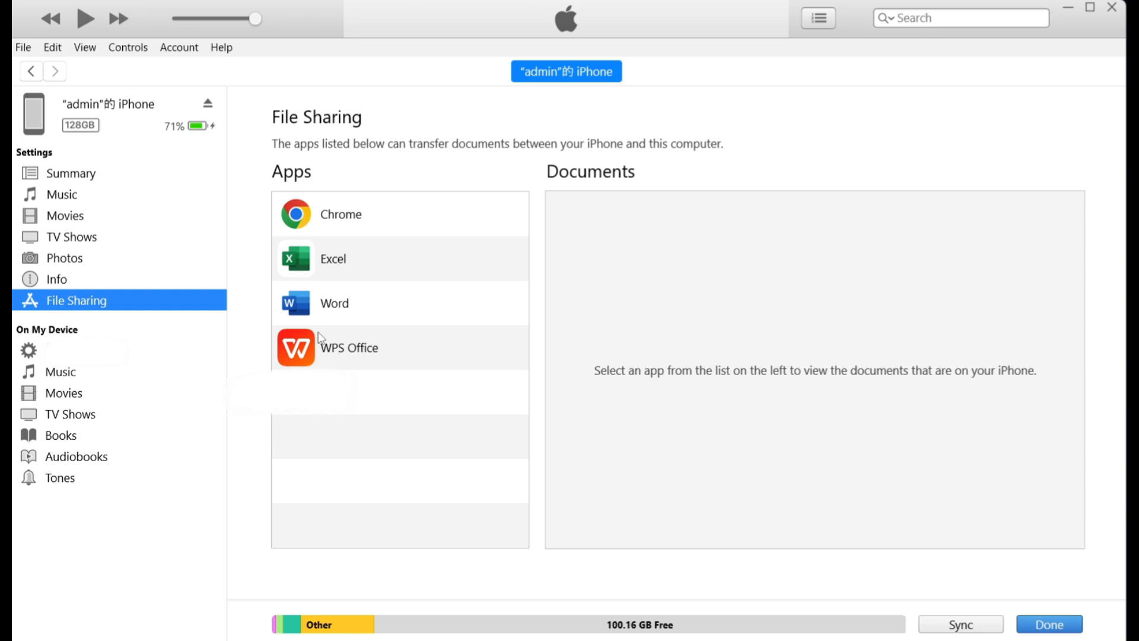
left_click(349, 347)
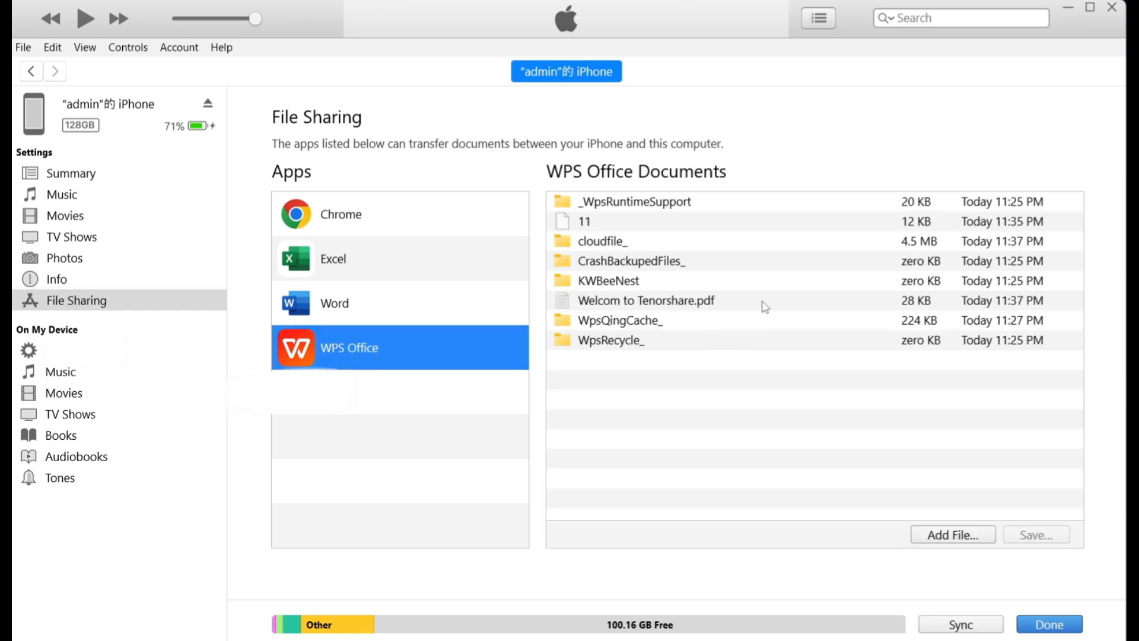
left_click(1035, 535)
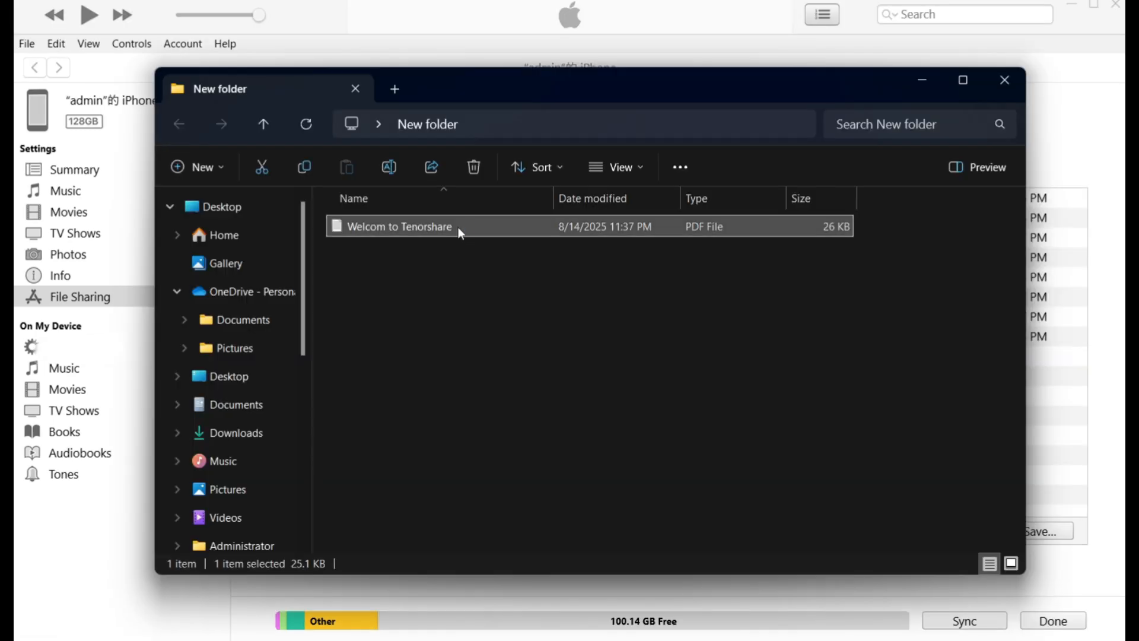
- Open 'Welcom to Tenorshare' from the New folder window in Notepad
double_click(398, 226)
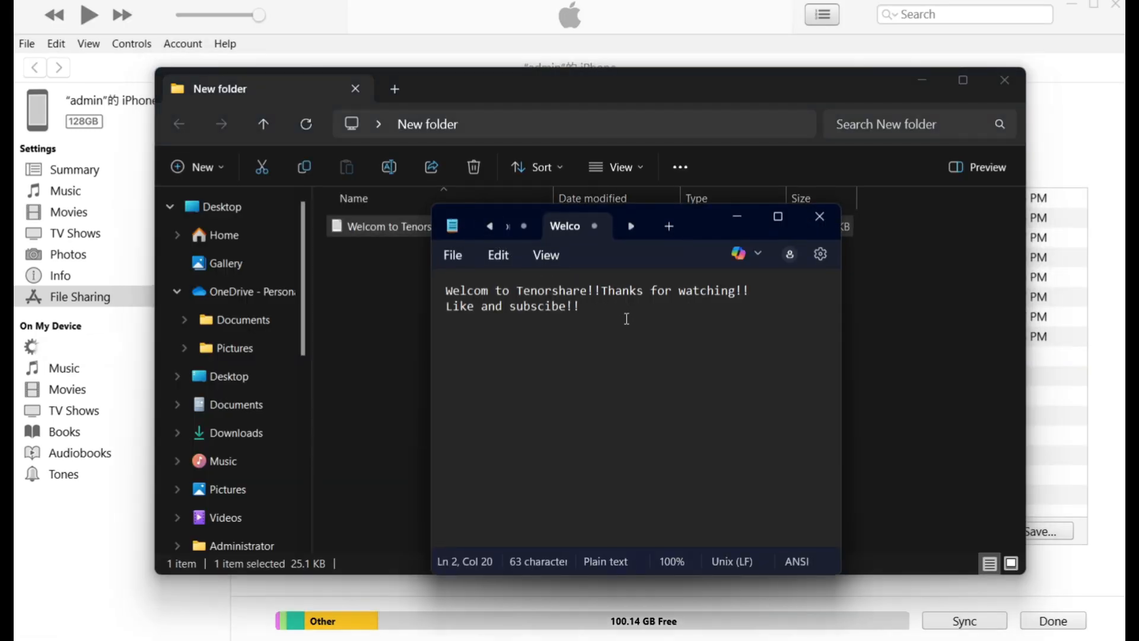